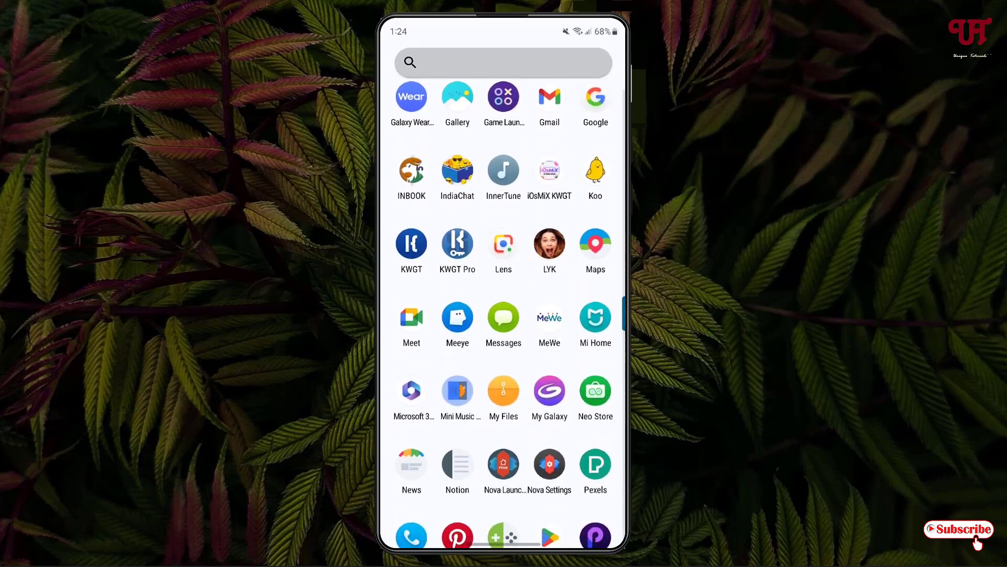
# Step: Pull down the quick settings panel and land in the Play Store's Games tab
pyautogui.click(549, 392)
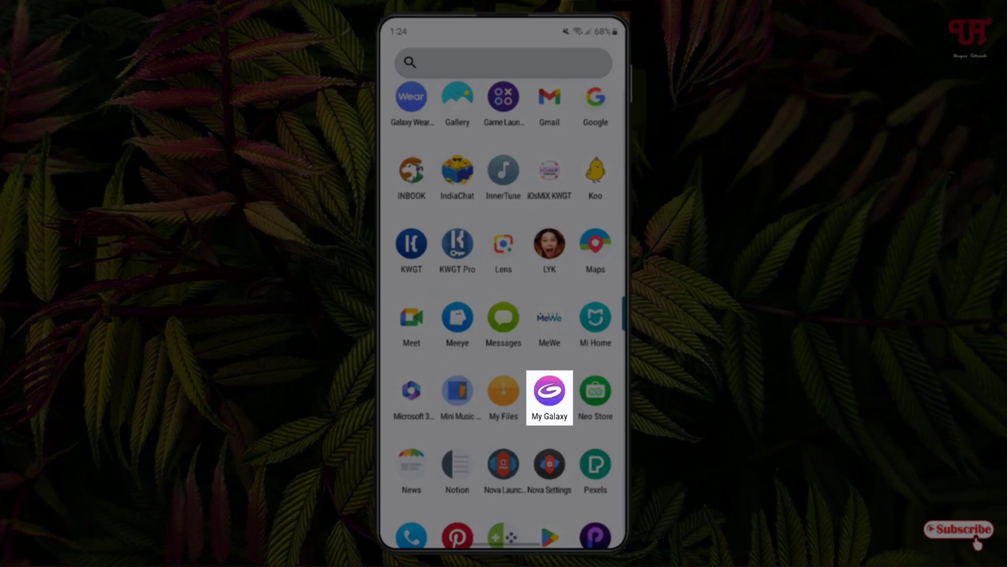
pyautogui.click(549, 393)
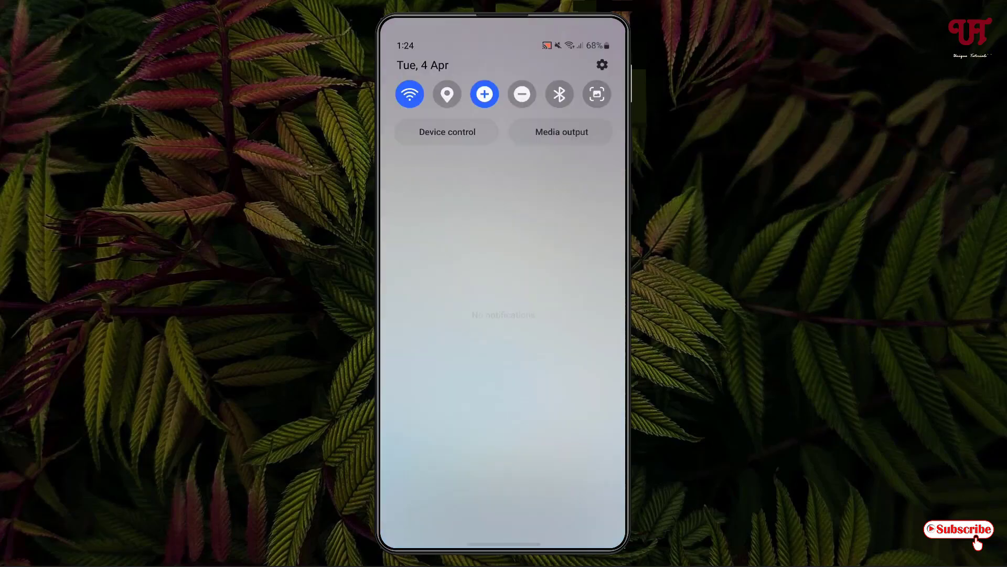
pyautogui.click(409, 93)
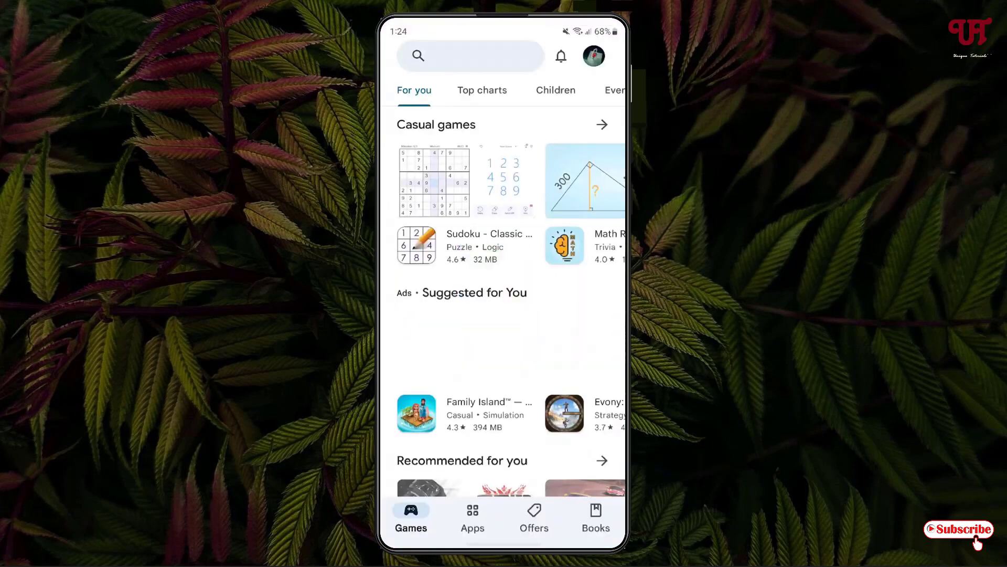
# Step: Search the Play Store for Package Viewer by SQ.prog, install it and launch it
pyautogui.click(469, 56)
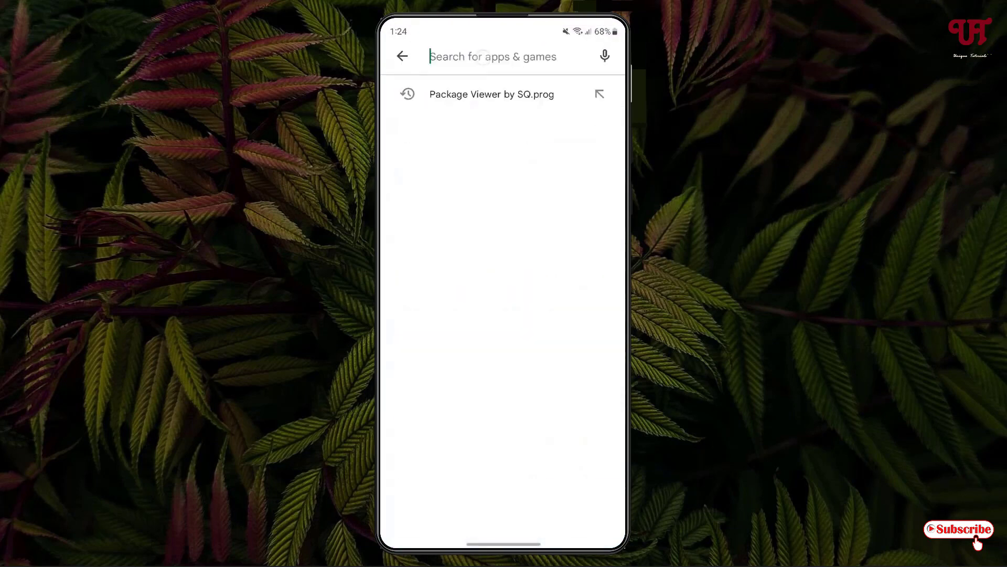
pyautogui.click(491, 57)
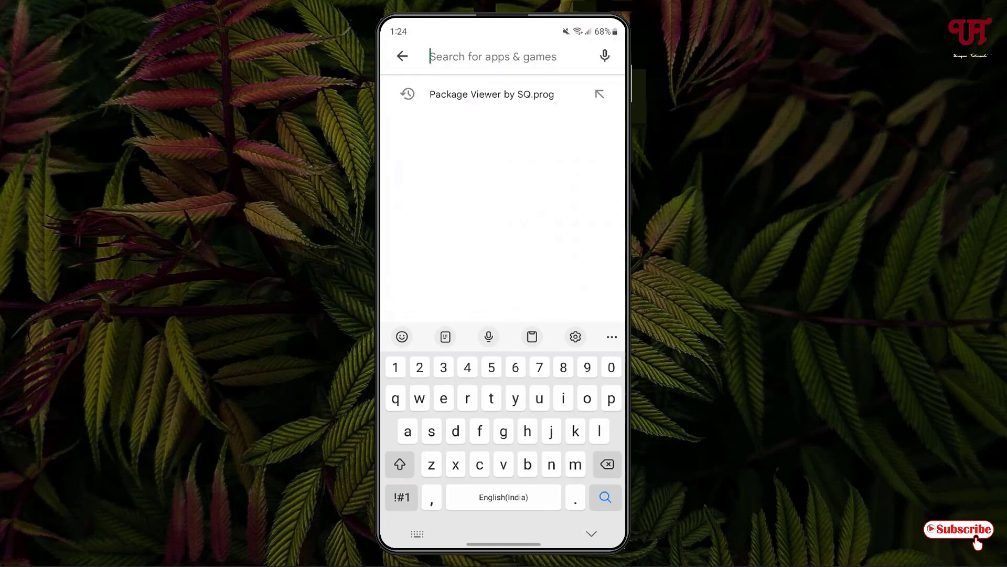
pyautogui.click(492, 95)
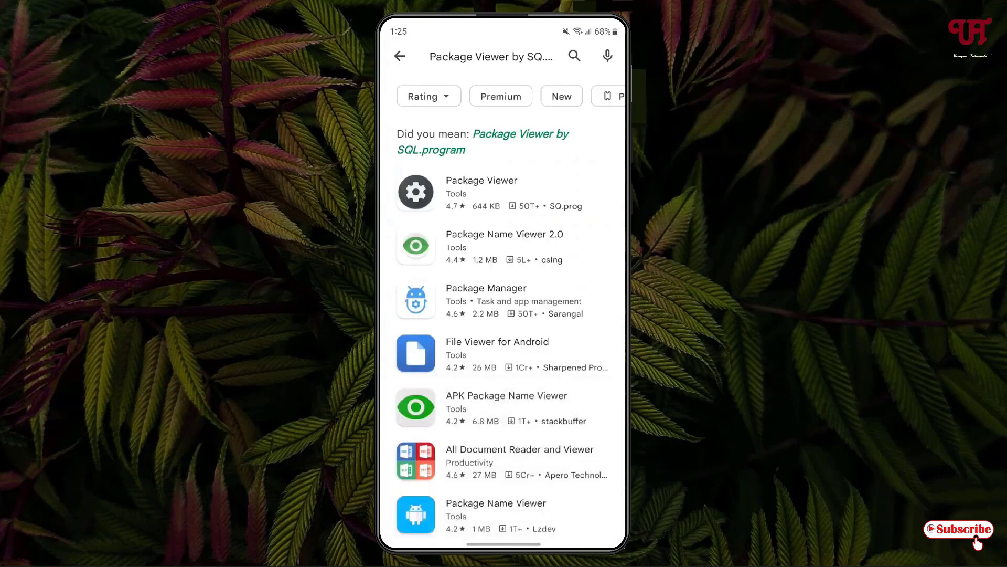
pyautogui.click(481, 192)
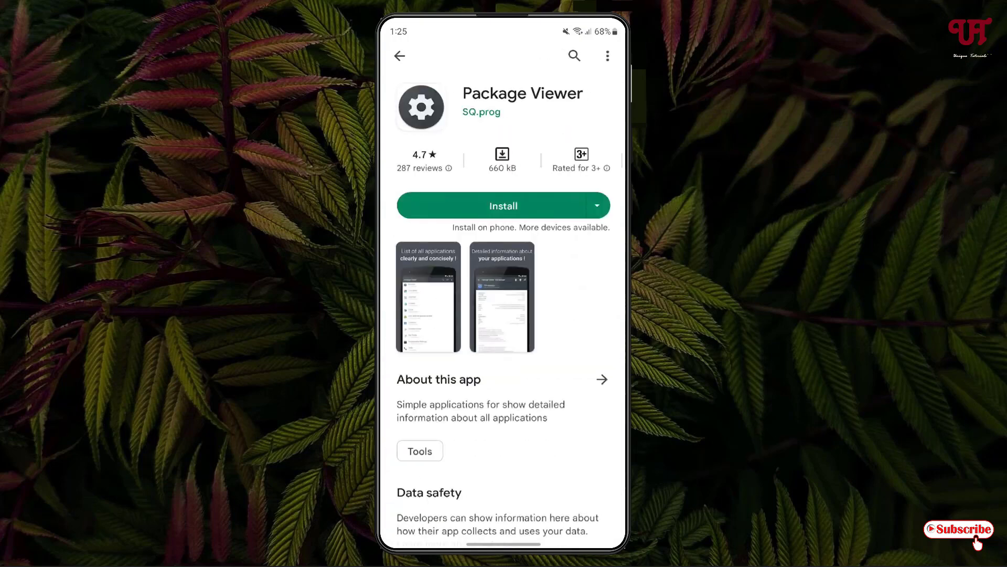
pyautogui.click(503, 206)
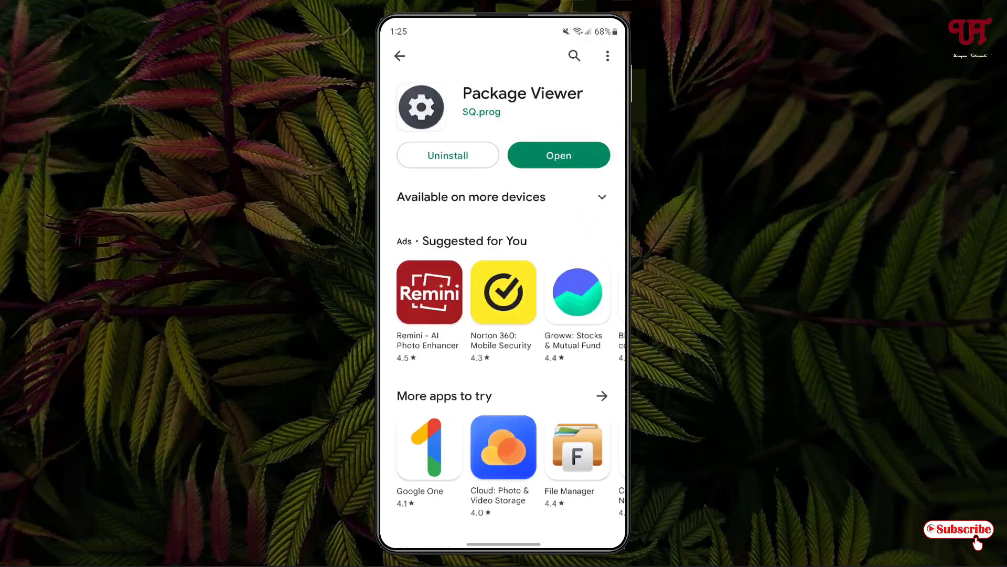
pyautogui.click(559, 155)
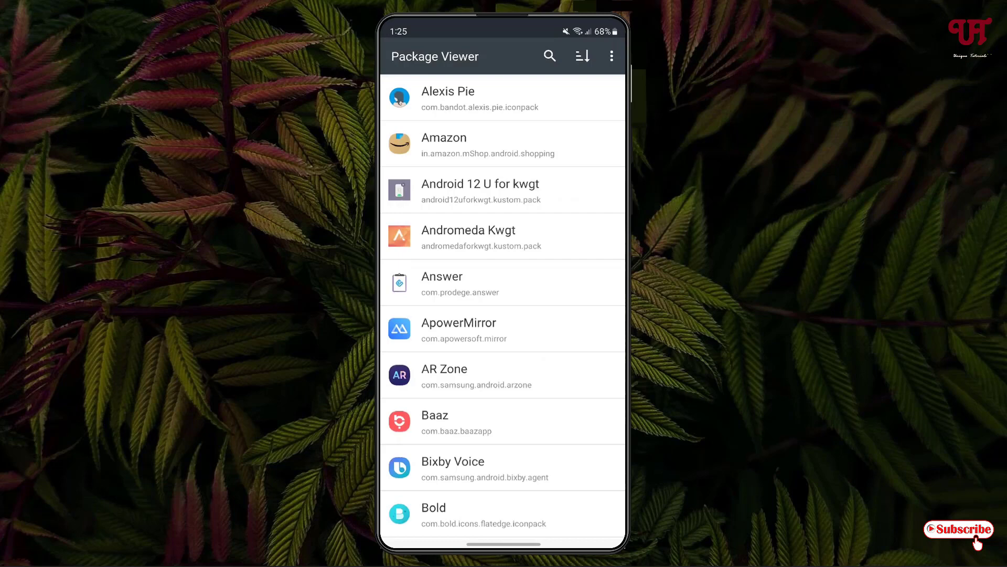
# Step: Scroll to My Galaxy to read its package name com.mygalaxy, then start a Google search for Local ADB
pyautogui.scroll(-3)
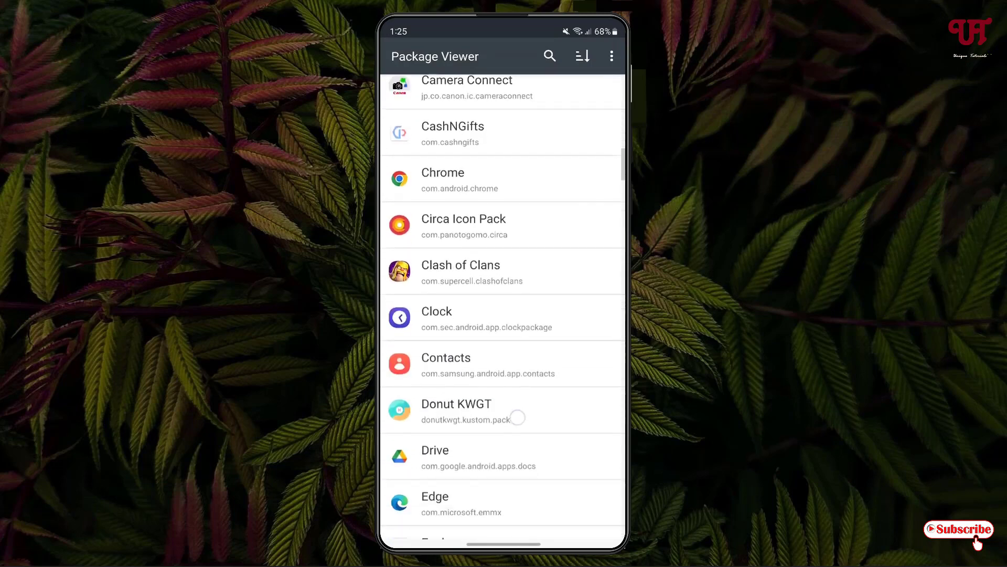
pyautogui.scroll(-3)
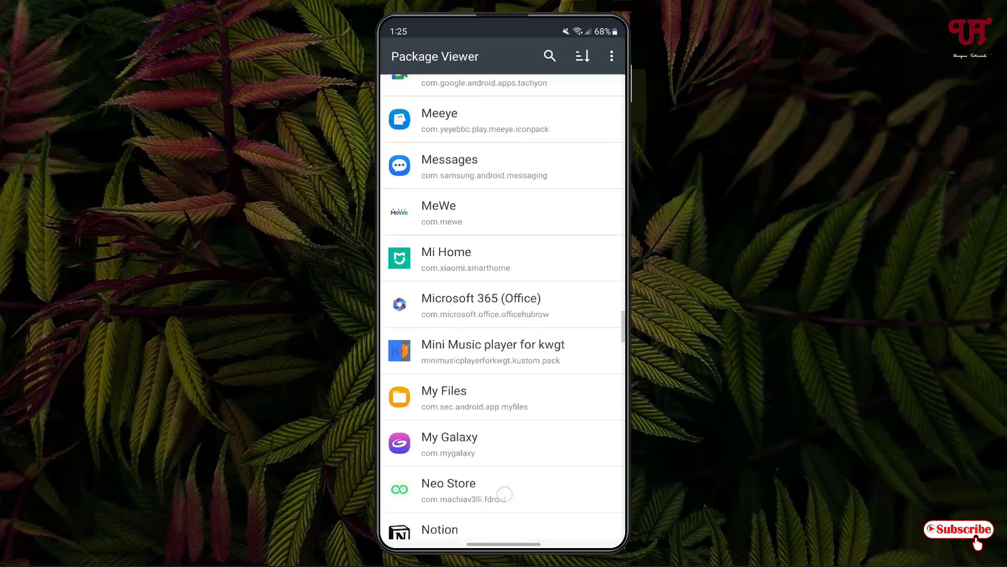
pyautogui.scroll(3)
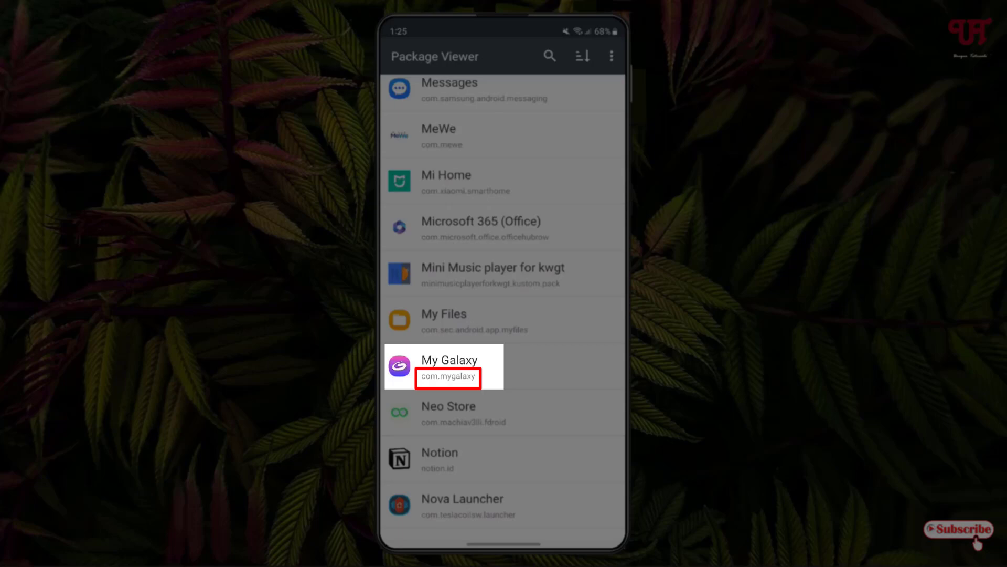
pyautogui.click(442, 368)
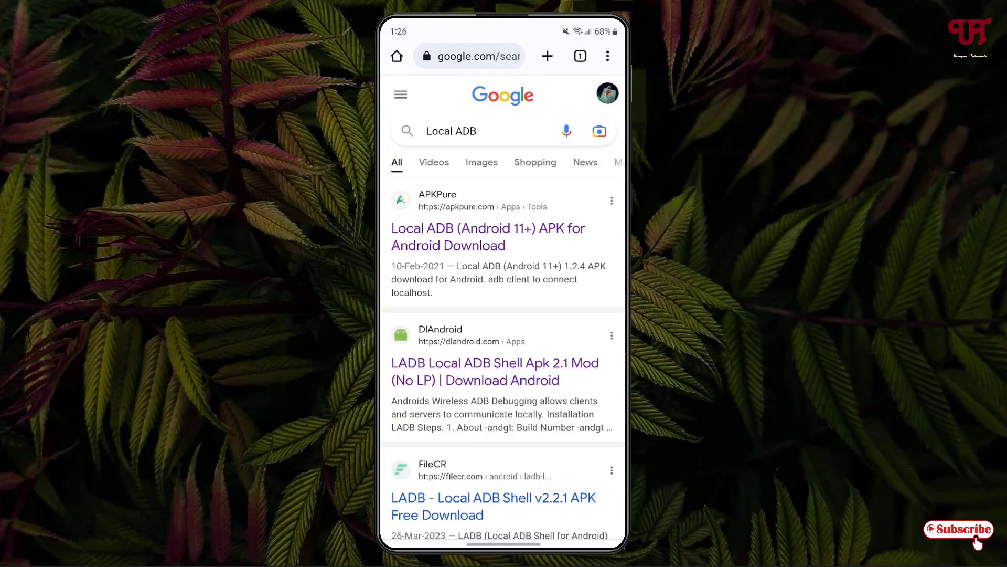
# Step: Download the Local ADB (Android 11+) 1.2.4 APK from the APKPure result, confirming despite the warning
pyautogui.click(488, 236)
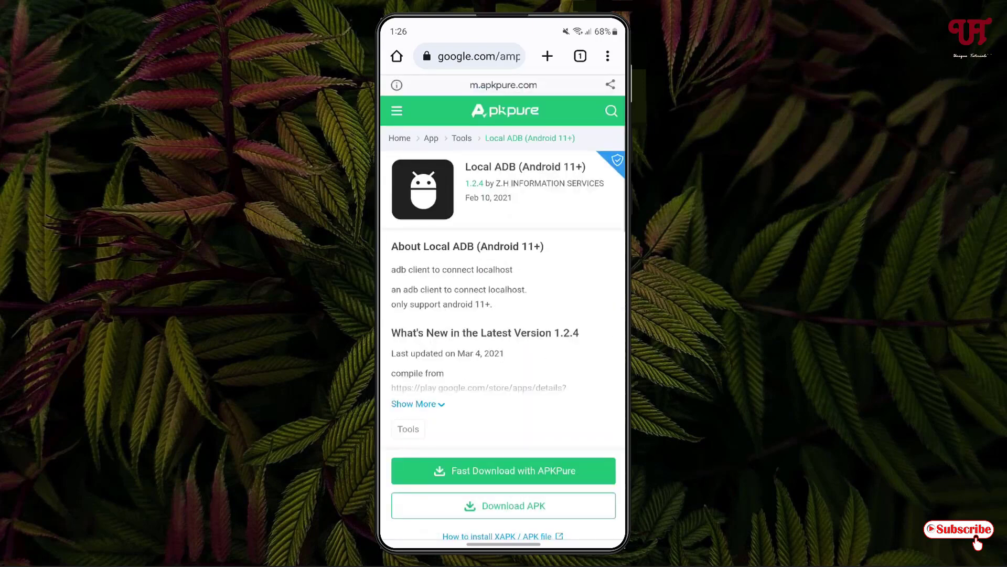
pyautogui.click(503, 504)
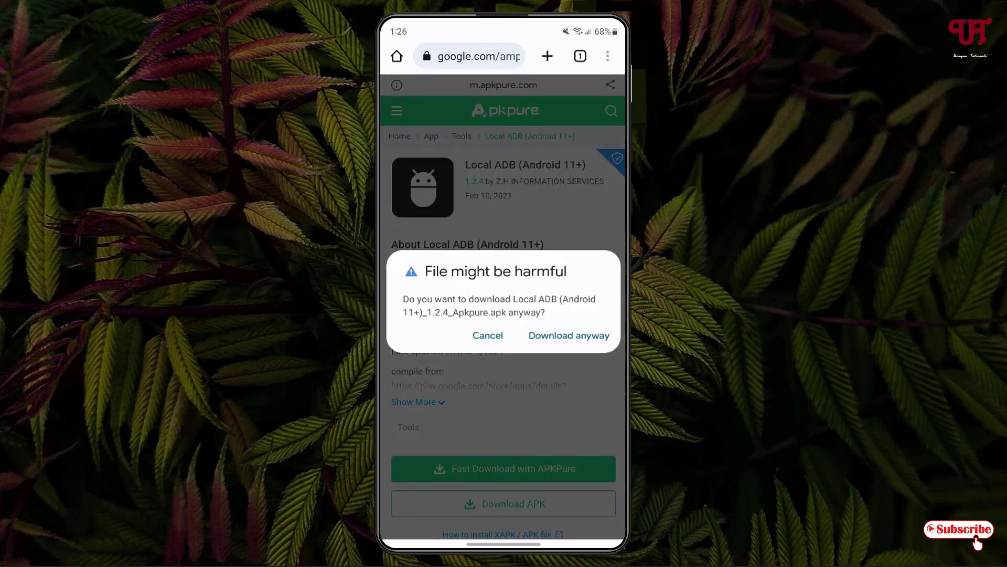
pyautogui.click(568, 334)
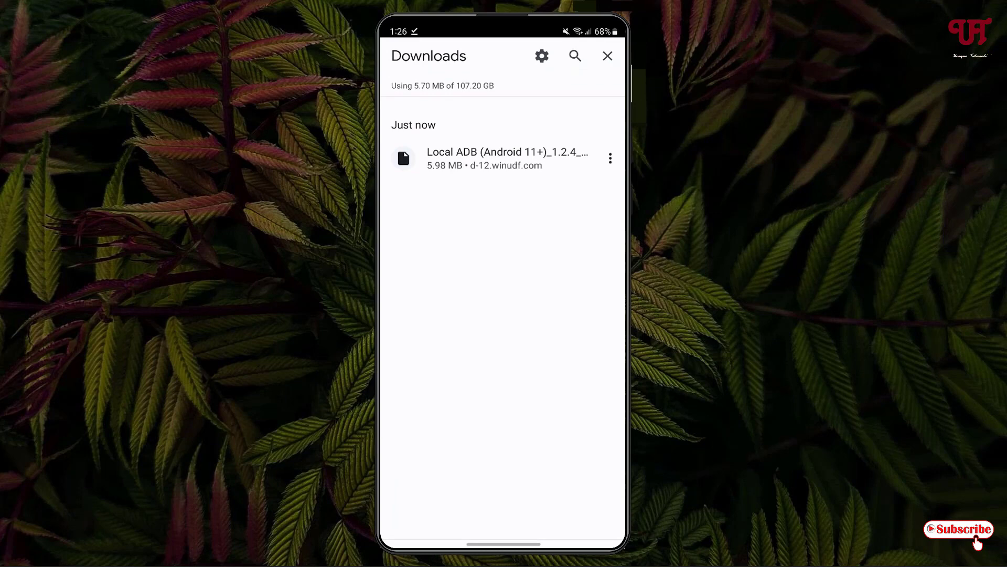
# Step: Install LADB from the downloaded APK in Downloads and finish without launching it
pyautogui.click(502, 159)
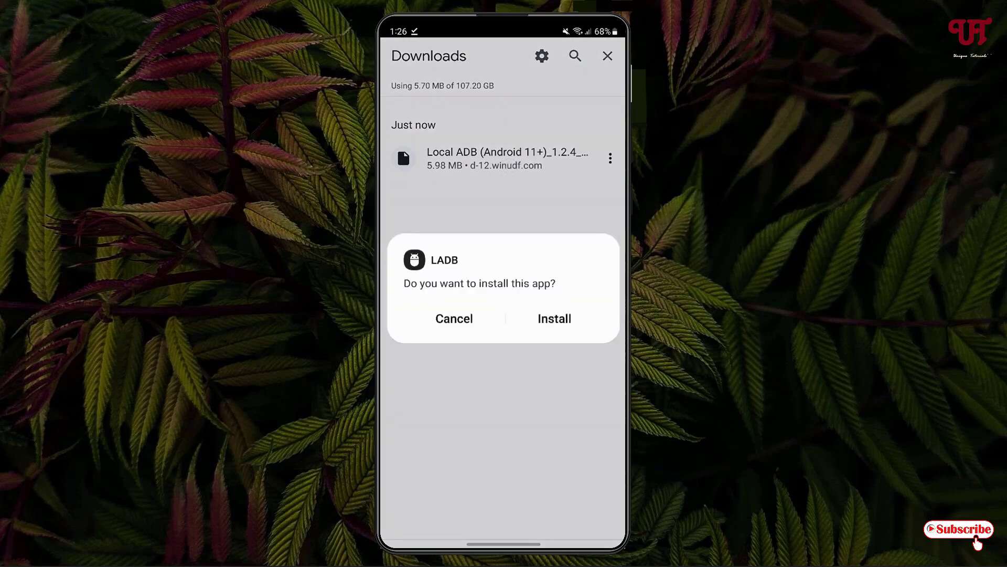
pyautogui.click(553, 318)
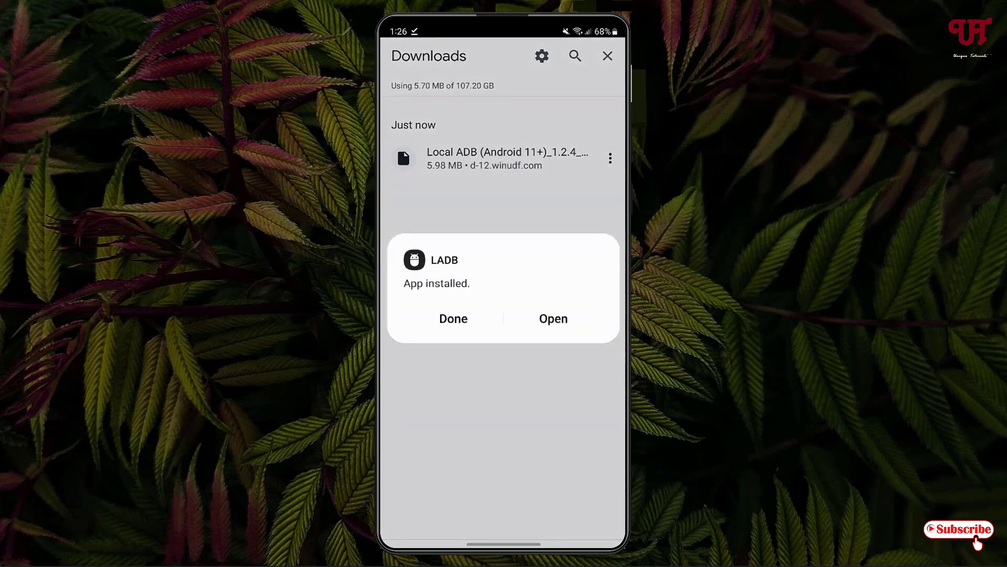
pyautogui.click(453, 318)
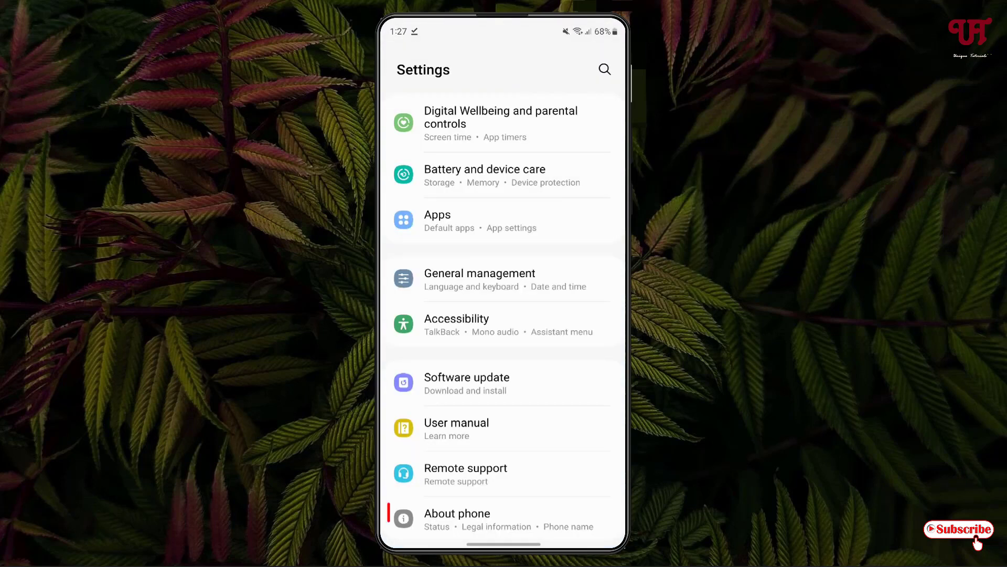
# Step: Tap Build number in Software information to unlock developer options, then return to About phone
pyautogui.click(497, 520)
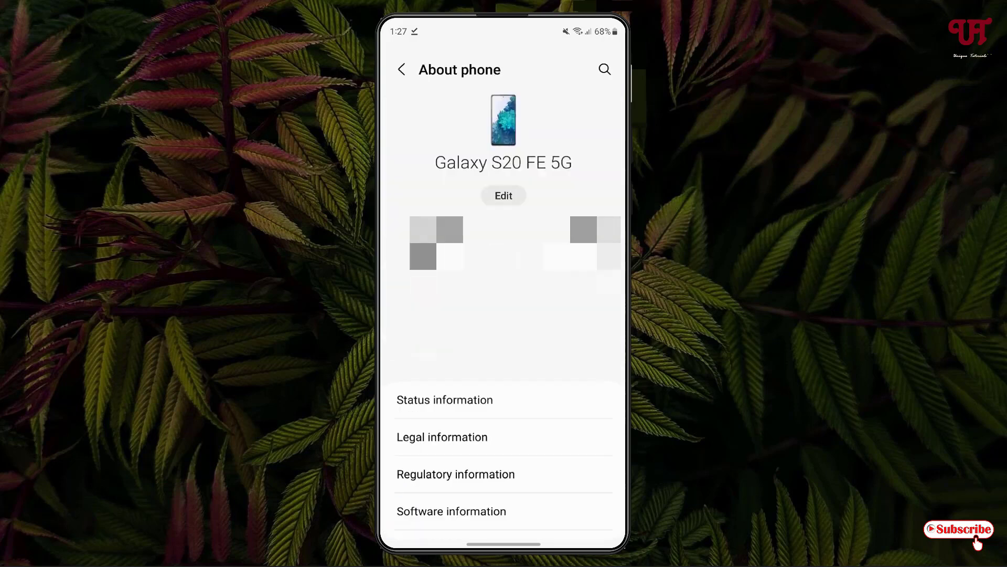
pyautogui.click(451, 511)
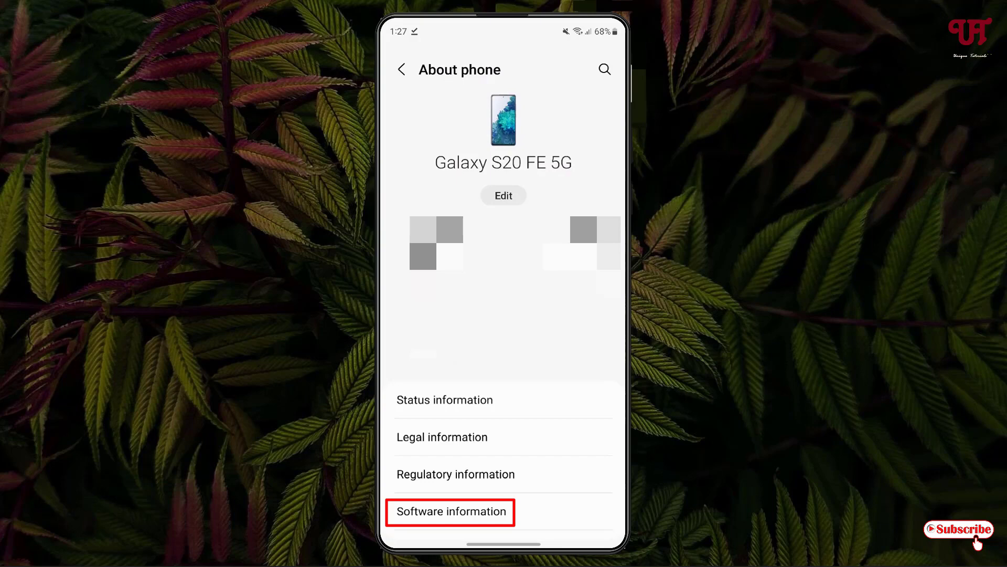
pyautogui.click(450, 511)
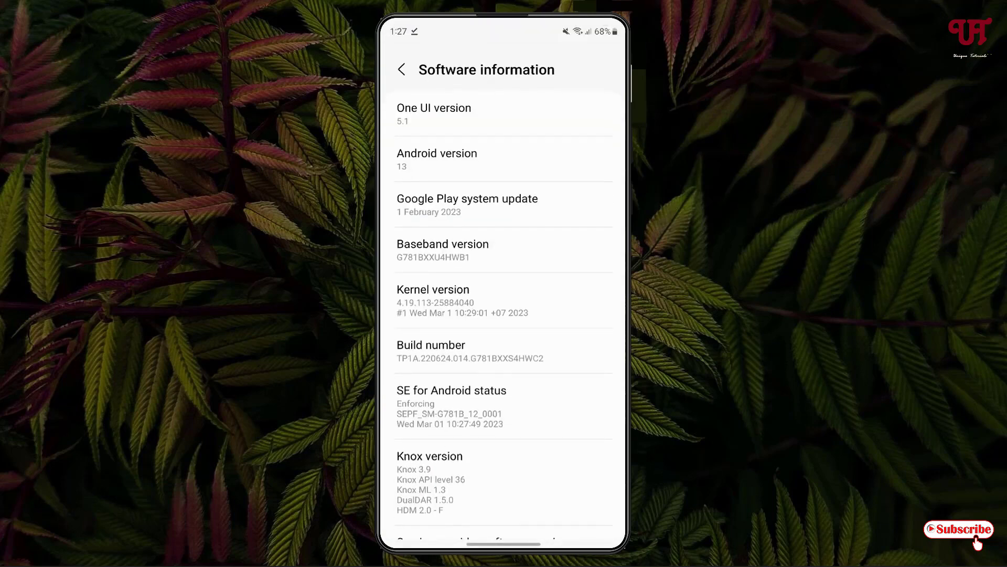
pyautogui.click(471, 350)
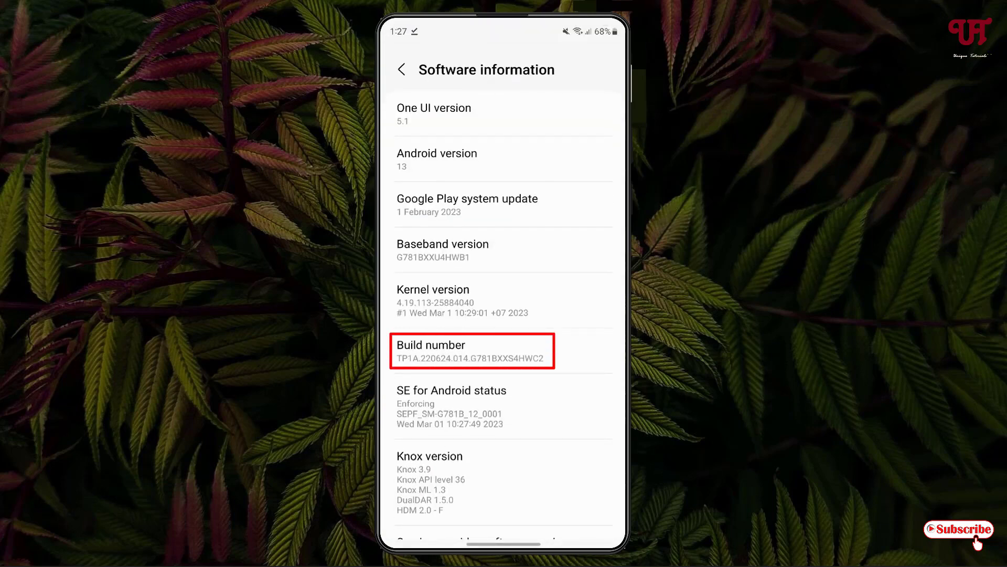
pyautogui.click(471, 351)
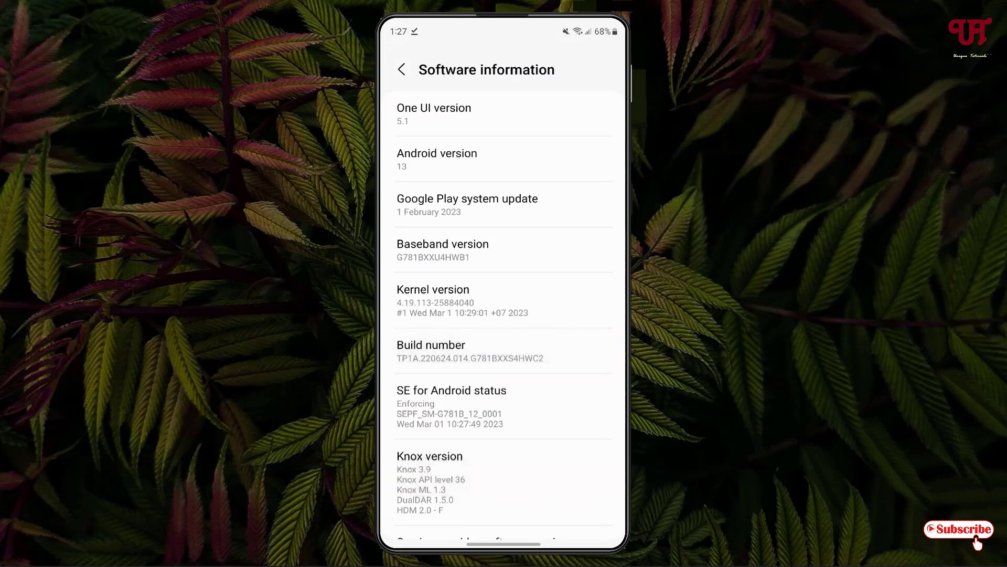
pyautogui.click(402, 69)
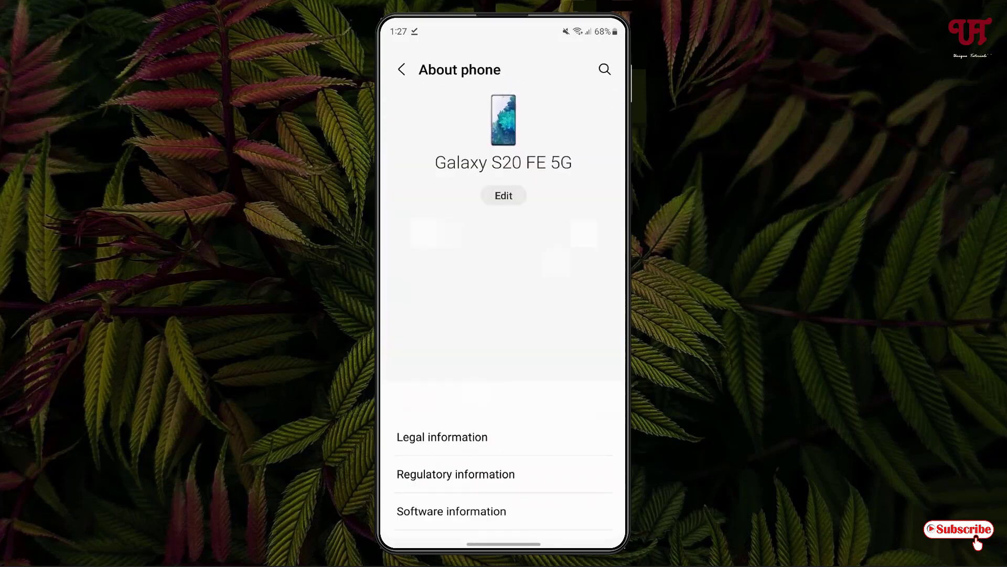
# Step: Switch on Wireless debugging in Developer options, allow it on this Wi‑Fi network, and enter its settings page
pyautogui.click(401, 69)
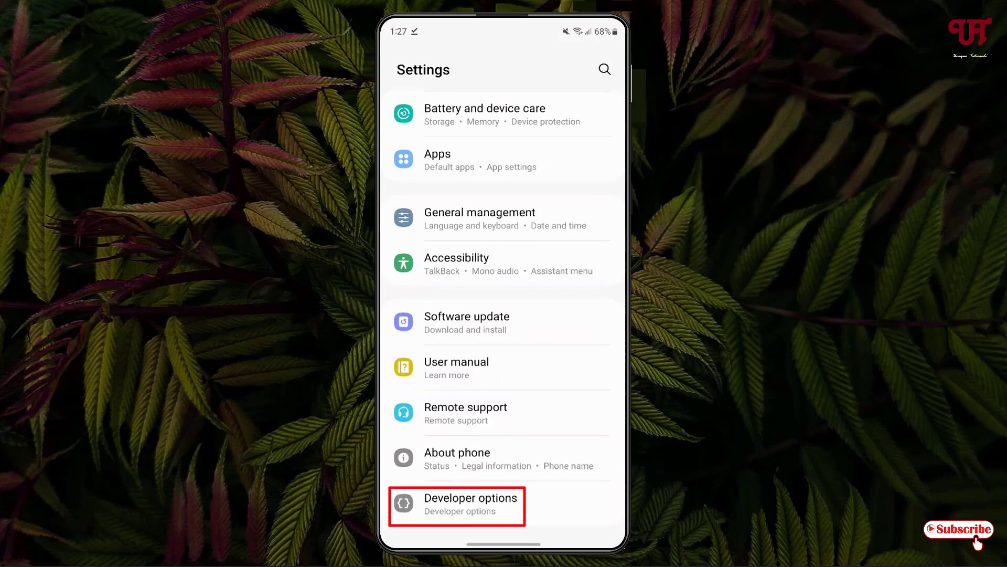
pyautogui.click(471, 502)
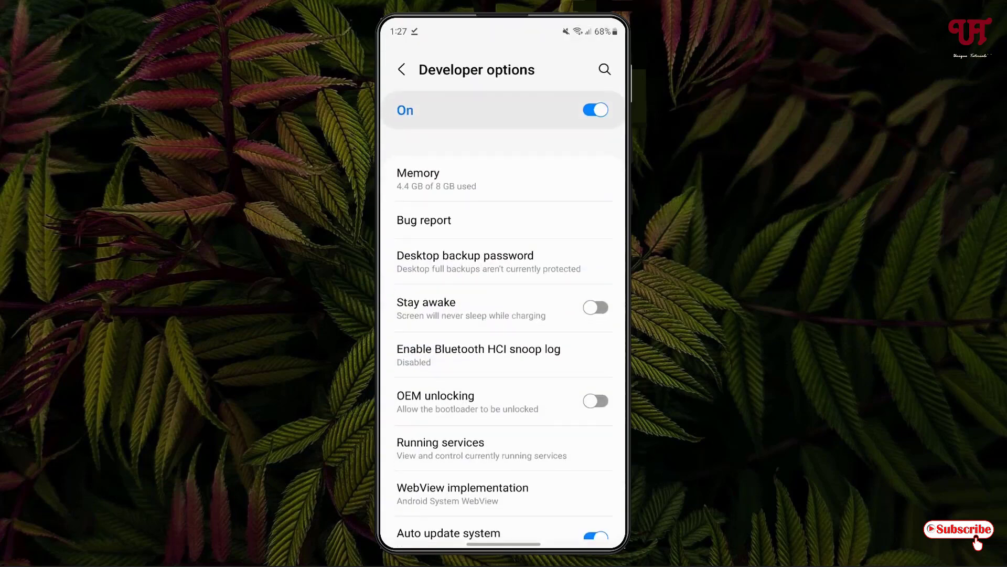
pyautogui.scroll(-3)
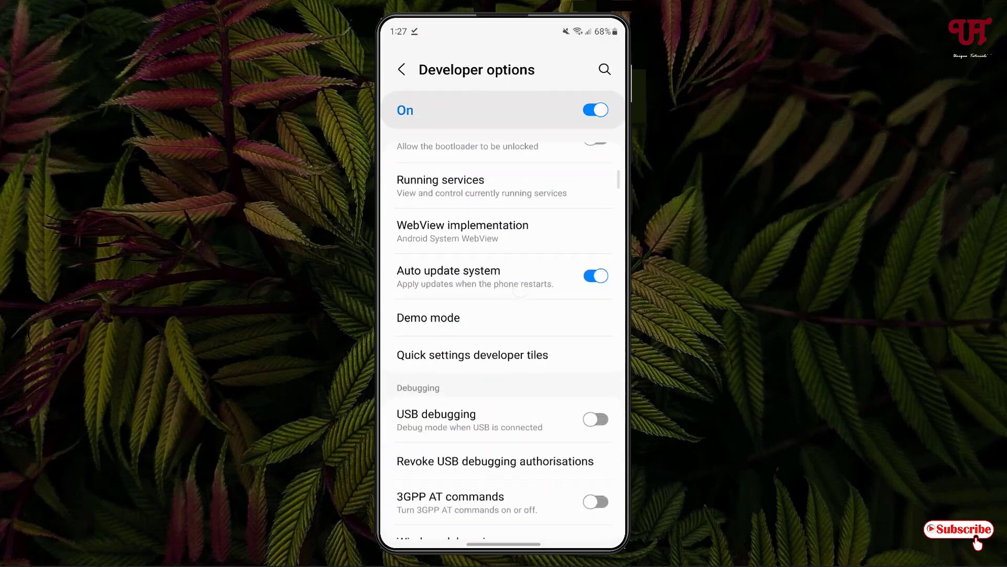
pyautogui.scroll(-3)
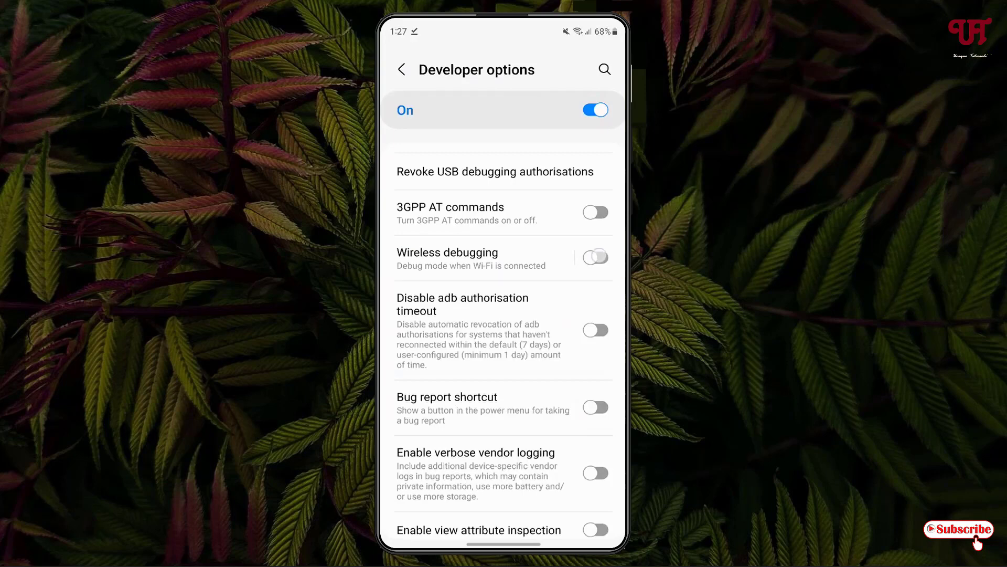
pyautogui.click(594, 257)
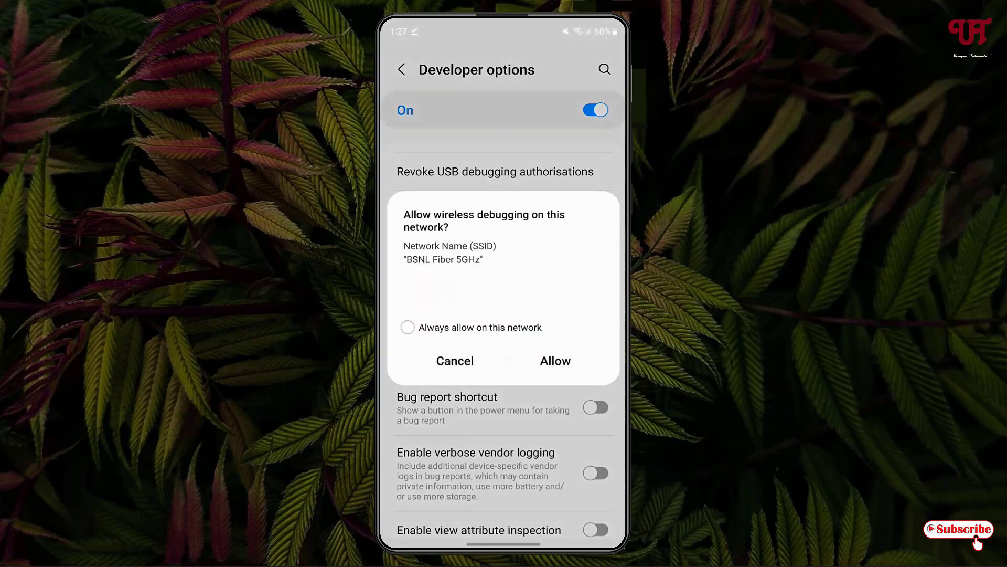
pyautogui.click(554, 360)
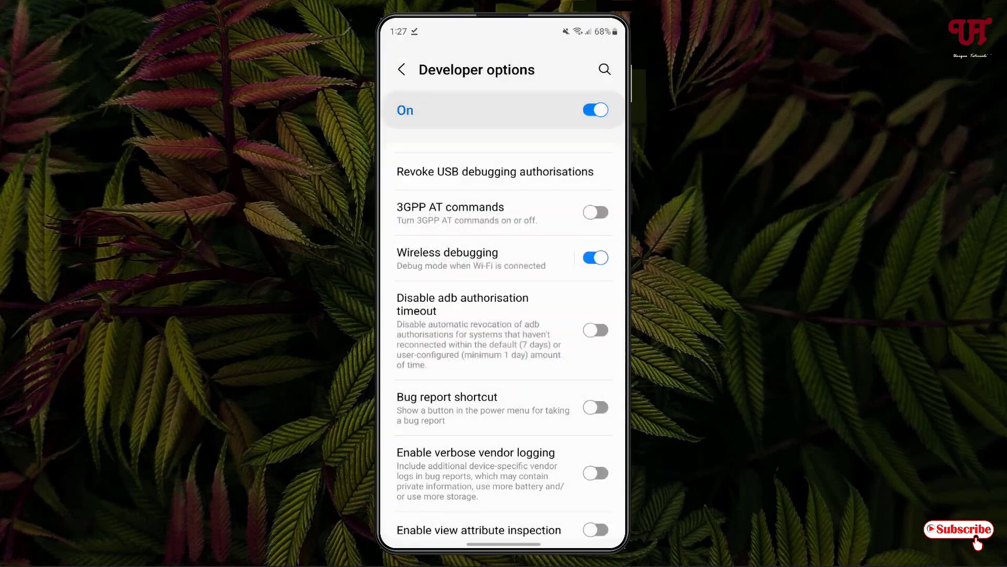
pyautogui.click(448, 252)
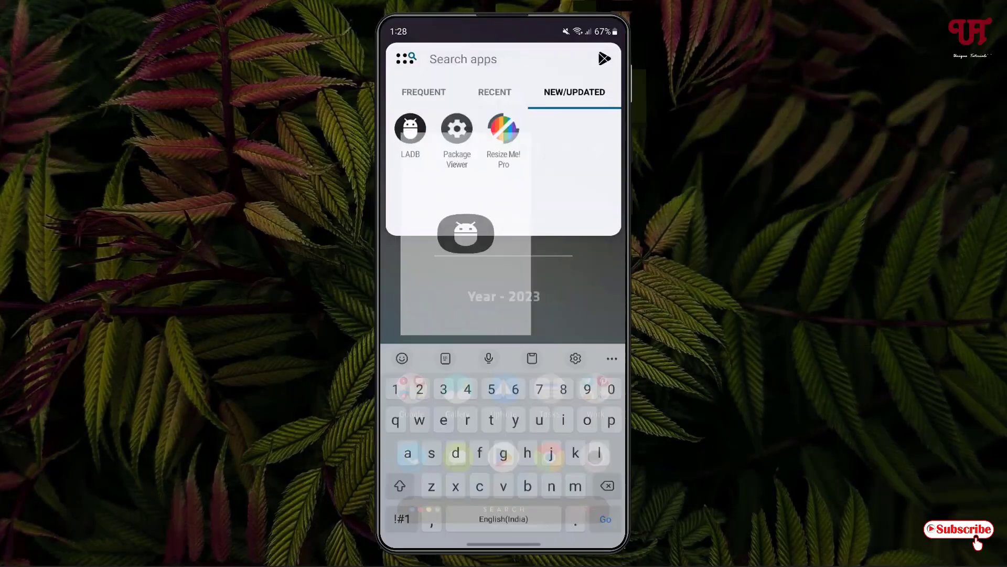
# Step: Launch LADB from app search and put it in split screen beside Wireless debugging settings
pyautogui.click(411, 127)
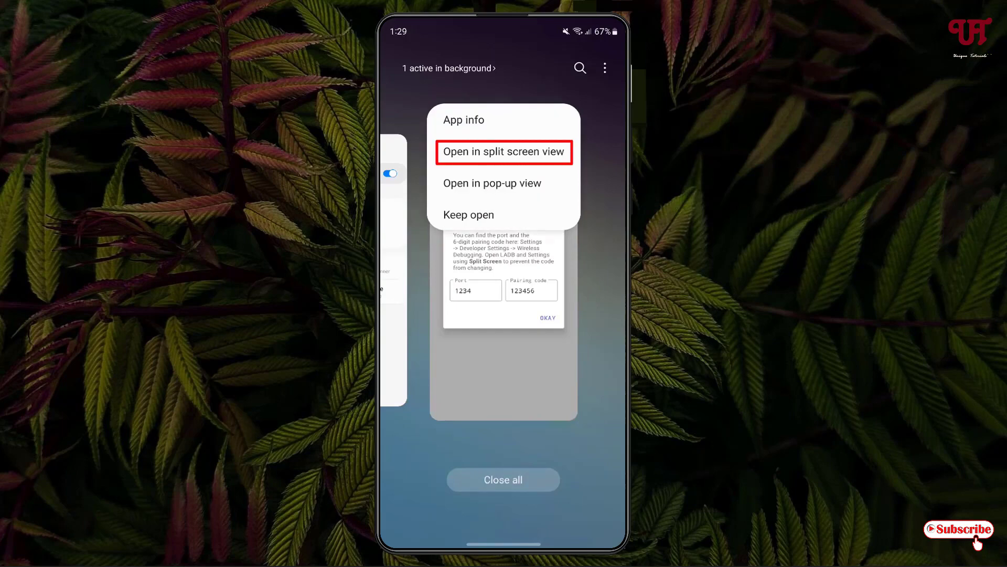
pyautogui.click(504, 152)
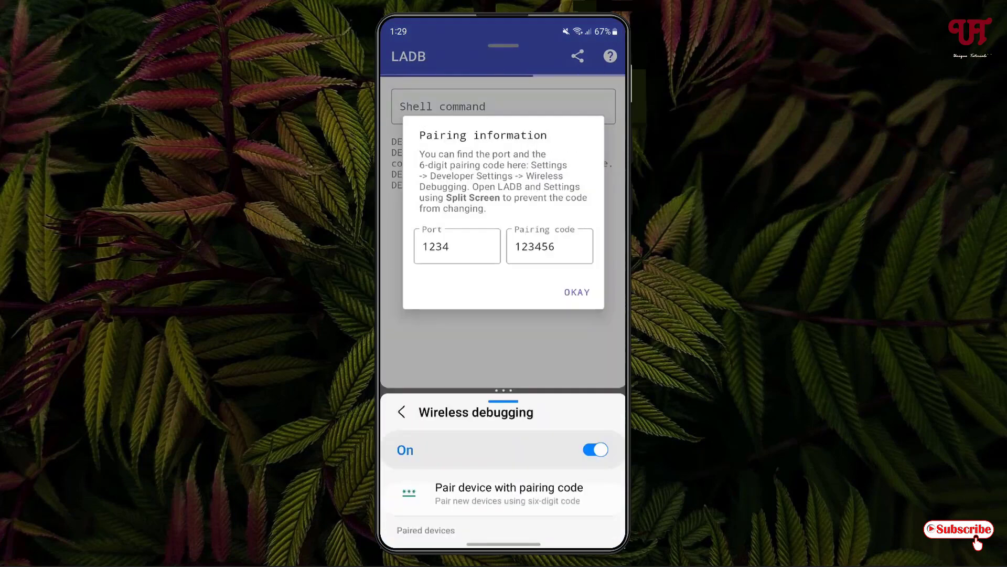
# Step: Request a Wi‑Fi pairing code and port via Pair device with pairing code
pyautogui.click(494, 493)
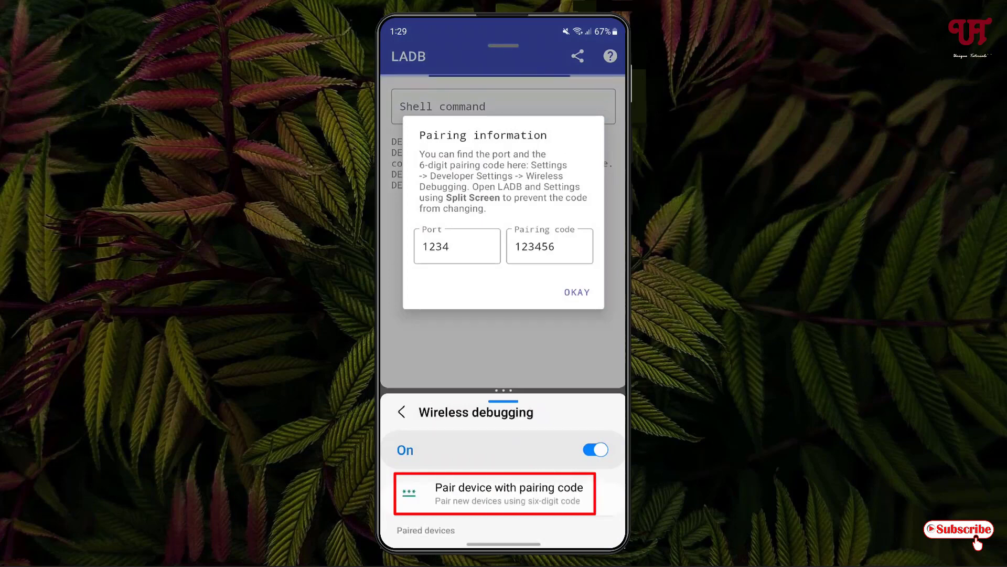
pyautogui.click(494, 493)
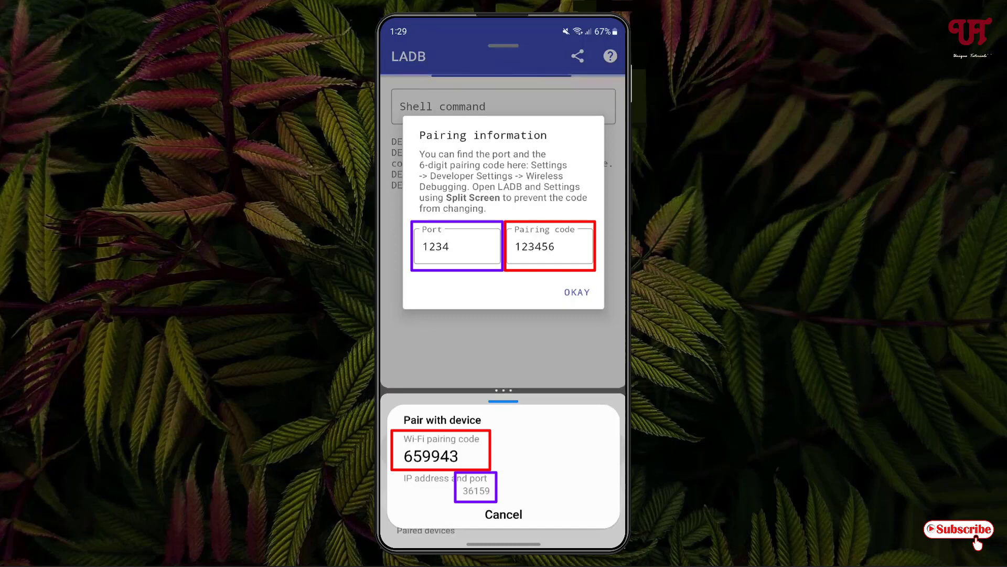
# Step: Enter the pairing code and port 59943 into LADB's pairing dialog and confirm to pair
pyautogui.write('6')
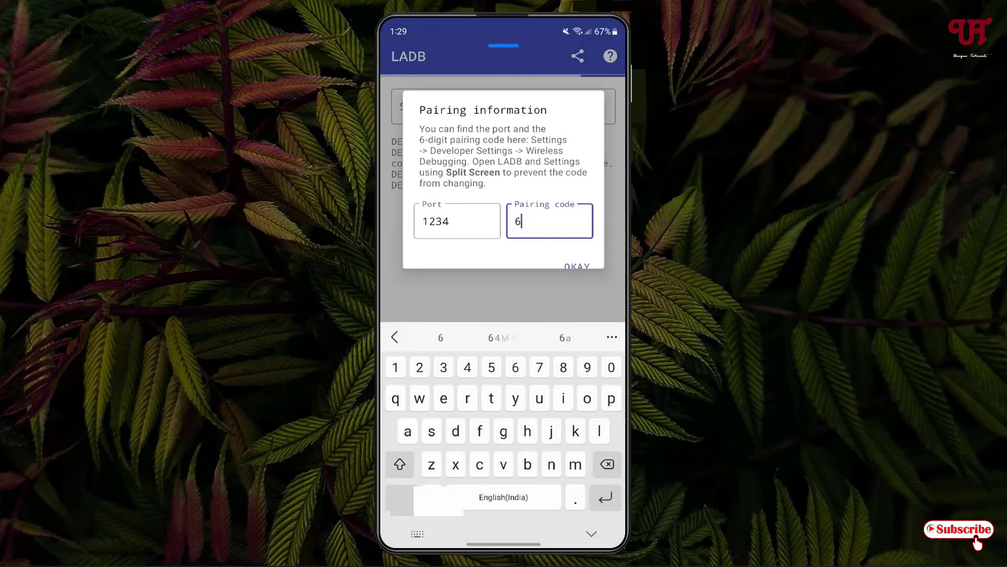
pyautogui.write('59943')
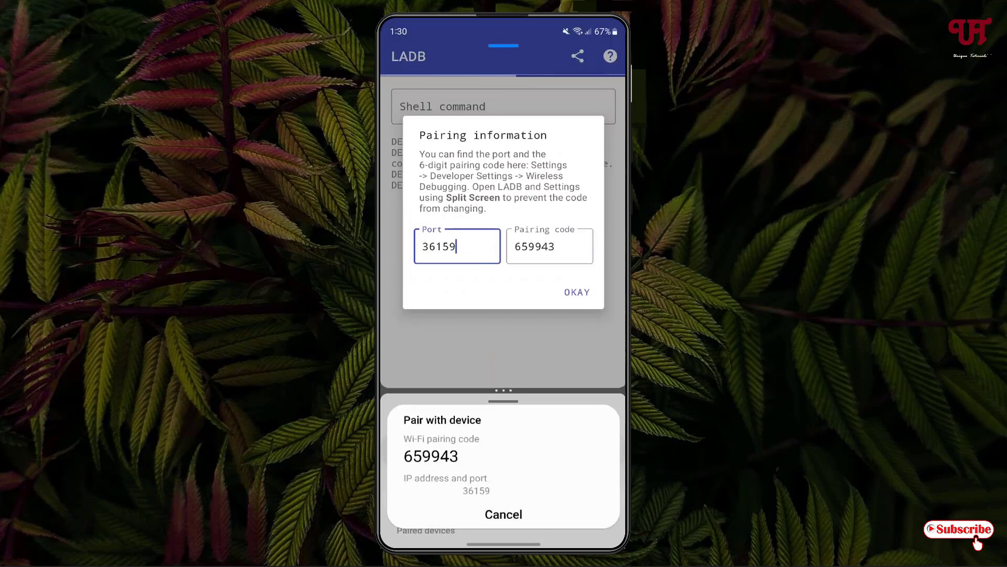
pyautogui.click(576, 292)
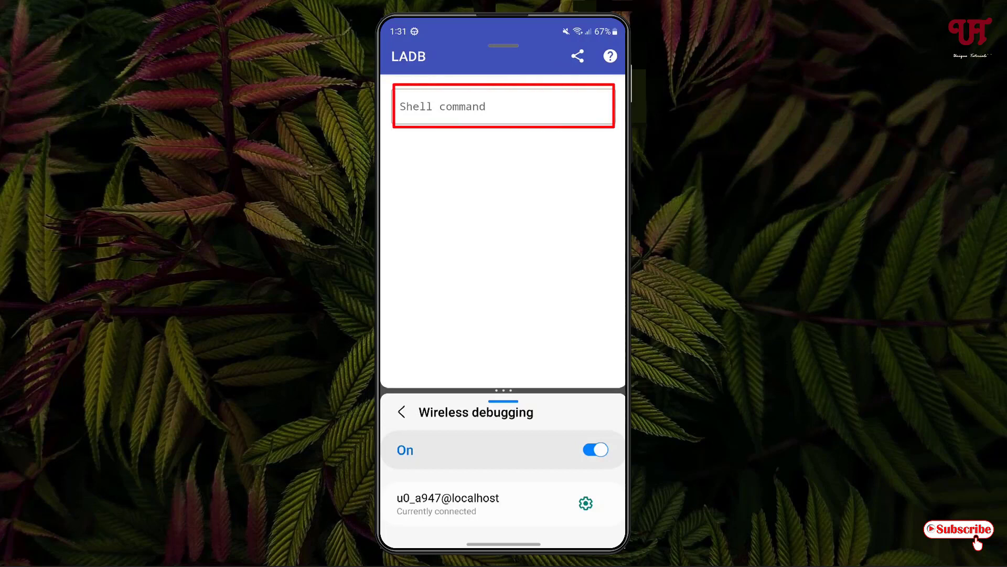
# Step: Run 'pm uninstall -k --user 0 com.mygalaxy' in the LADB shell to remove My Galaxy while keeping its data
pyautogui.click(502, 106)
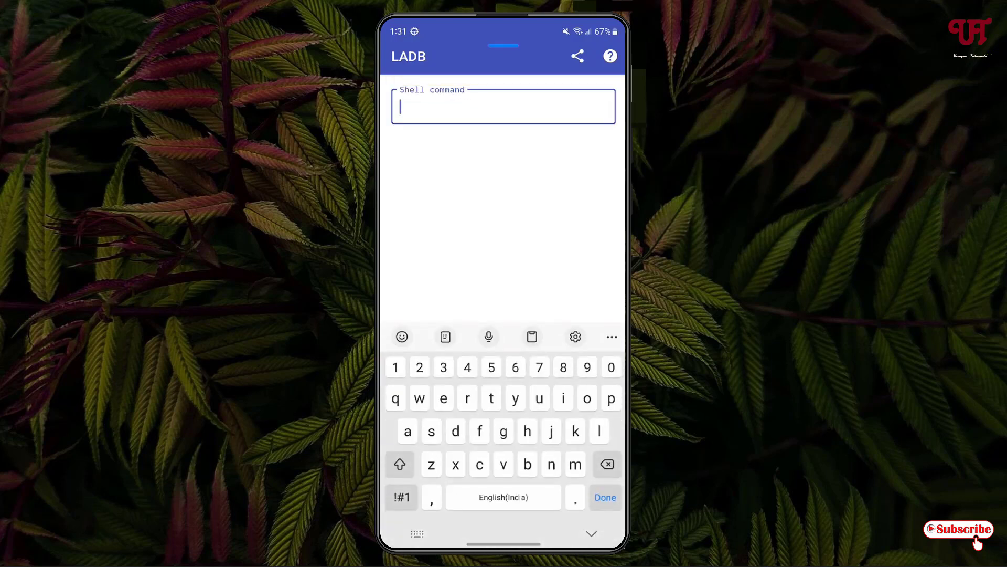
pyautogui.write('pm')
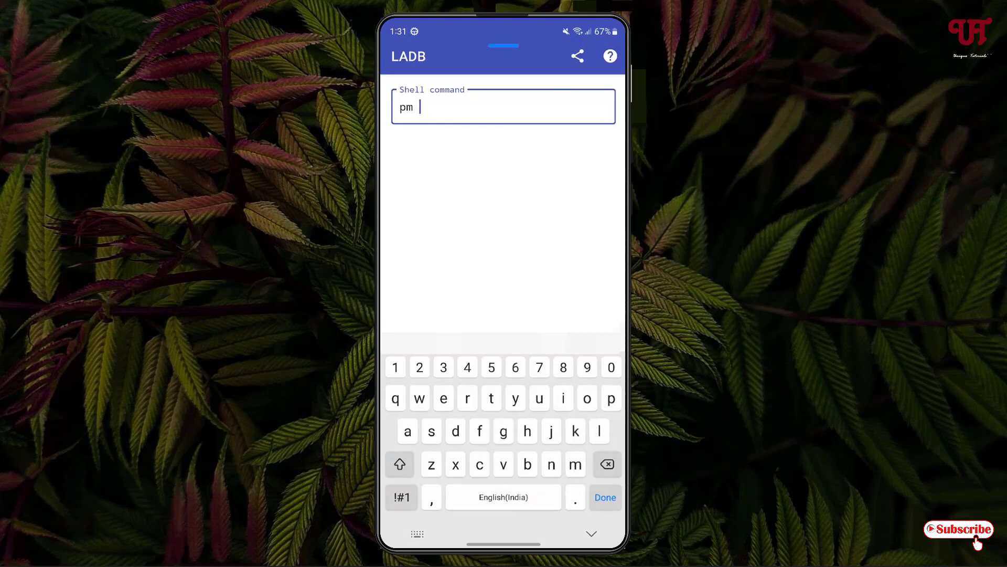
pyautogui.write('unin')
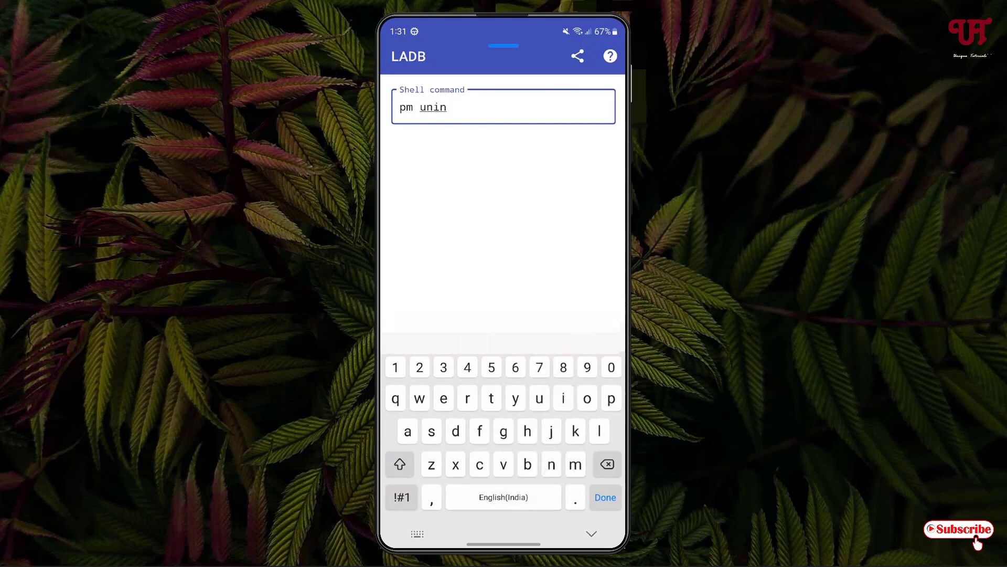
pyautogui.write('stall')
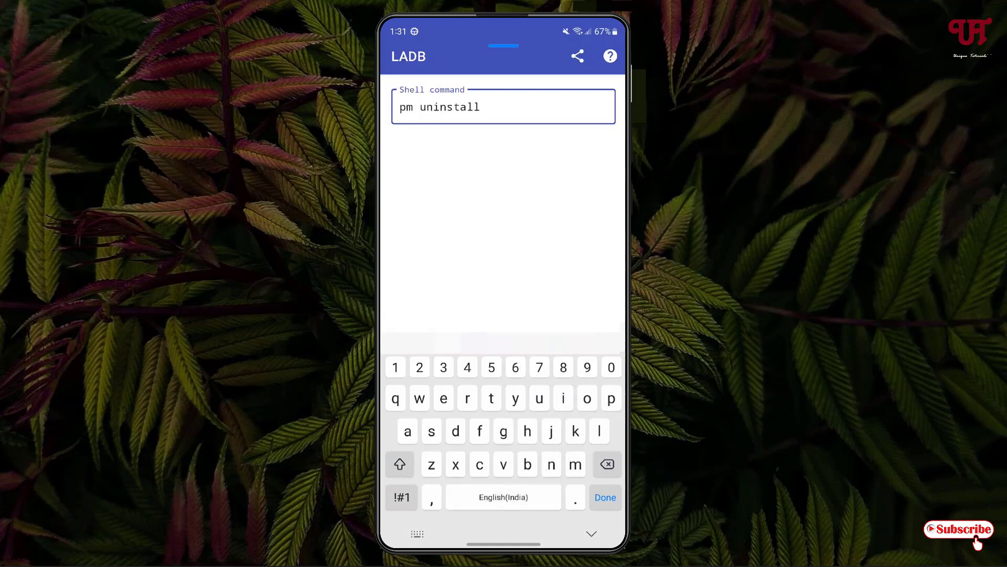
pyautogui.click(401, 496)
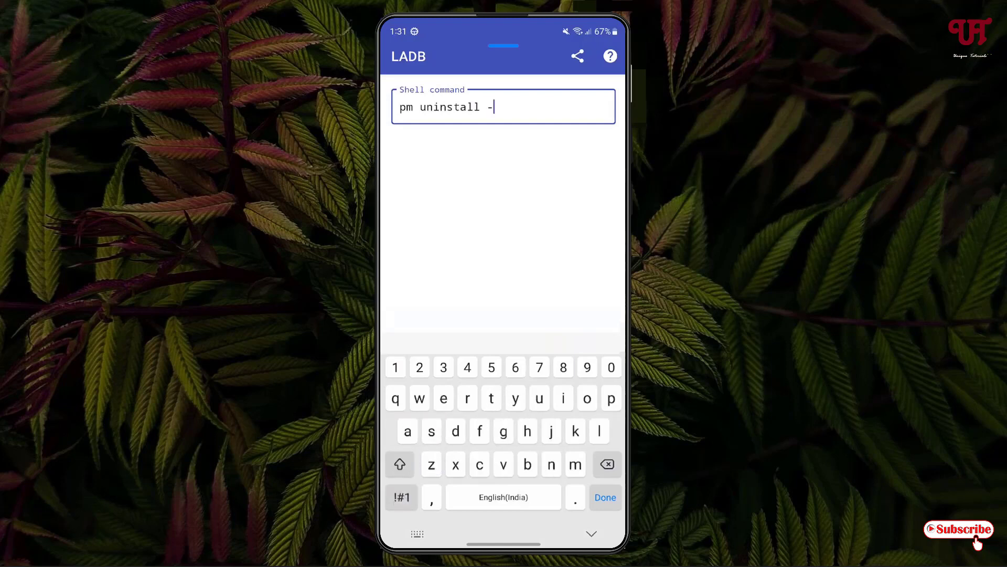
pyautogui.write('k --us')
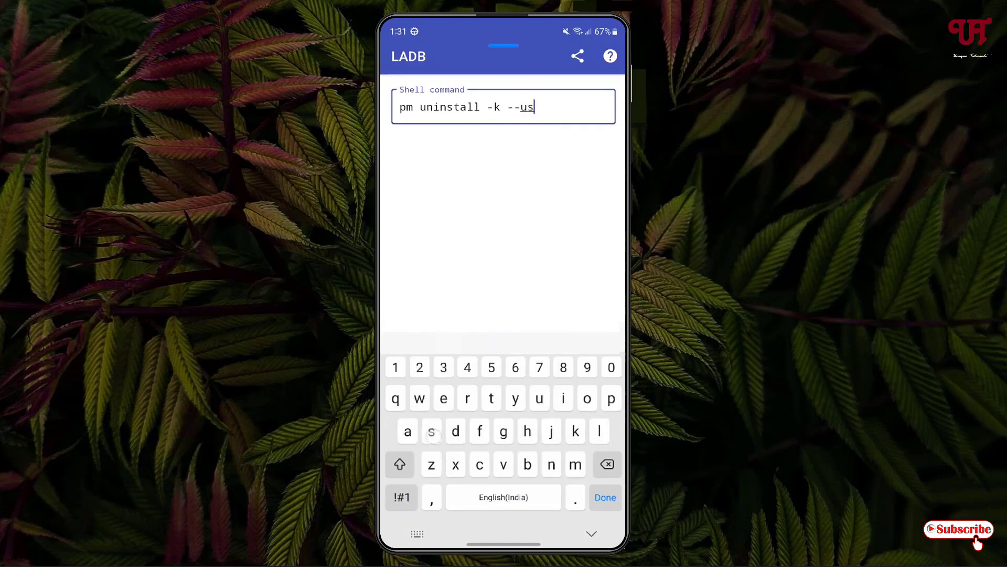
pyautogui.write('er')
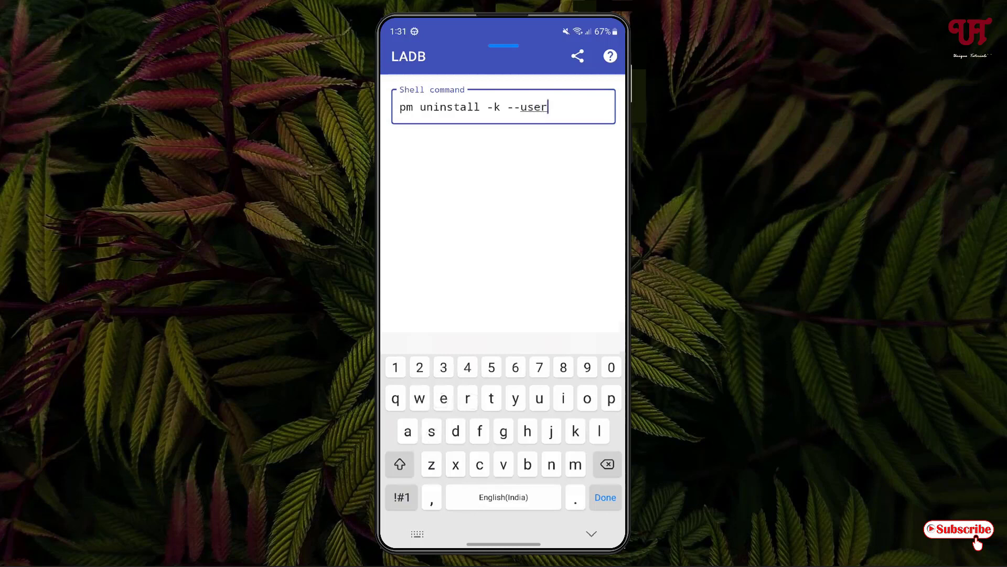
pyautogui.write('" "')
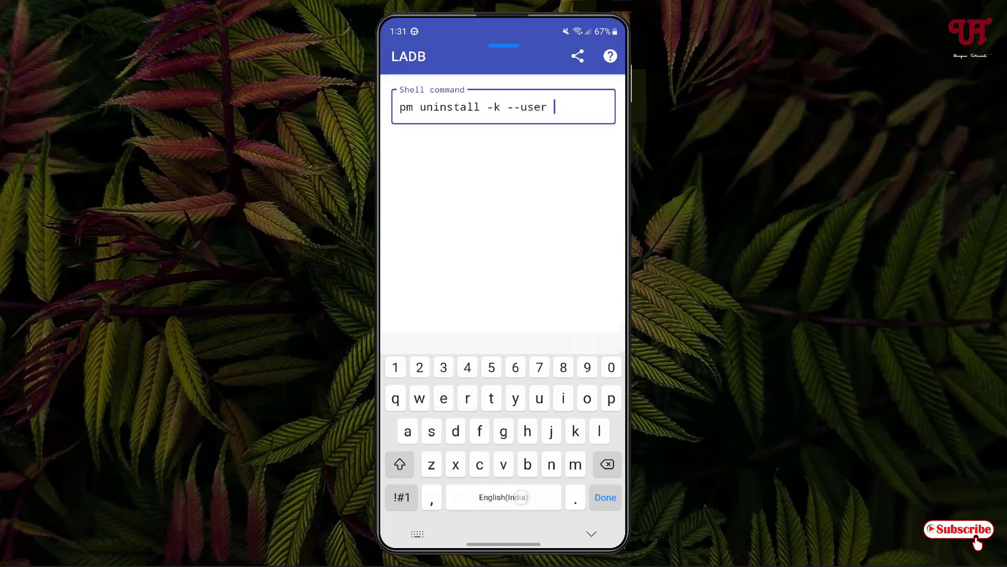
pyautogui.write('0 com.myg')
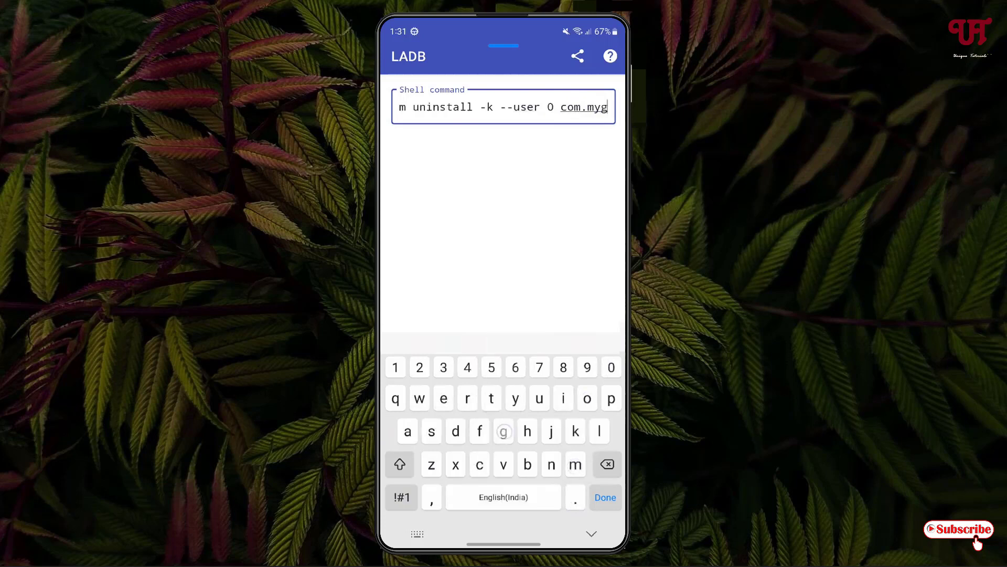
pyautogui.click(407, 431)
pyautogui.write('alaxy')
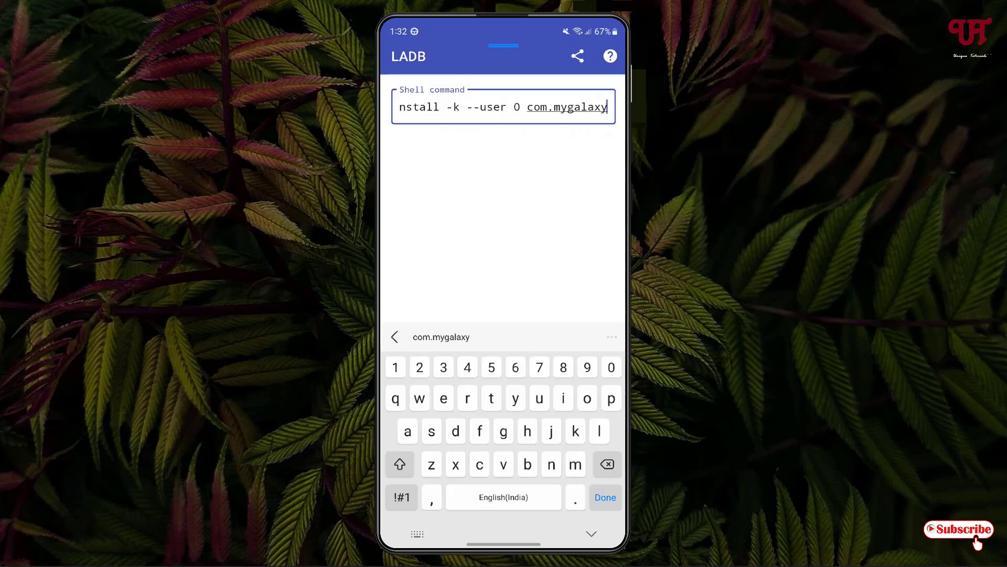
pyautogui.click(604, 496)
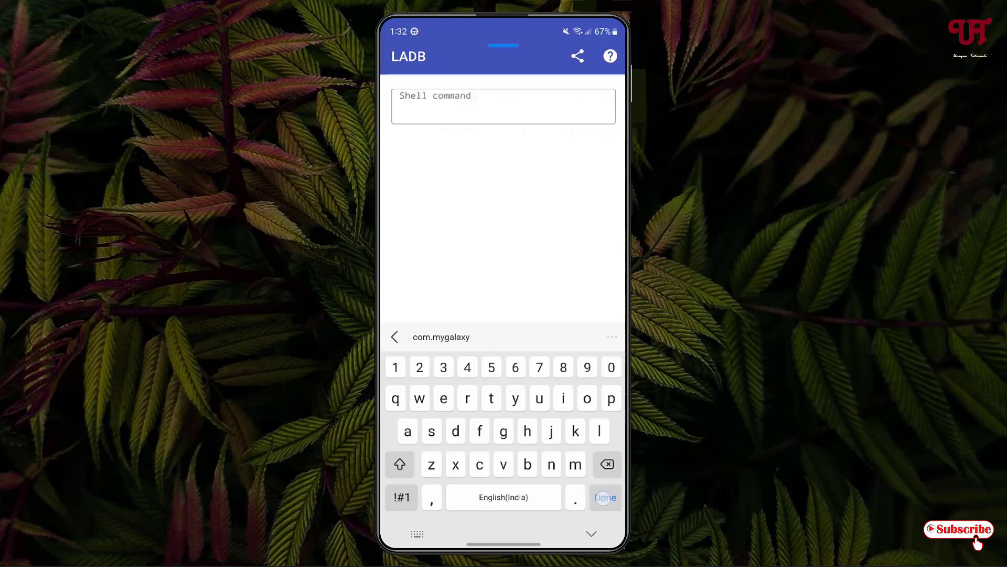
# Step: Return home, scroll the app drawer and search 'my' to confirm only My Files remains
pyautogui.click(604, 496)
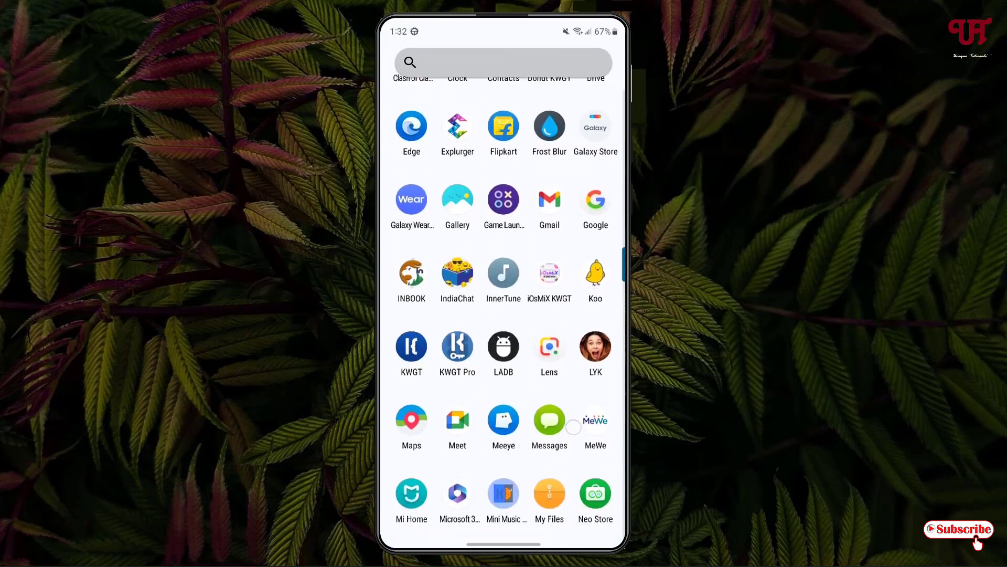
pyautogui.scroll(-3)
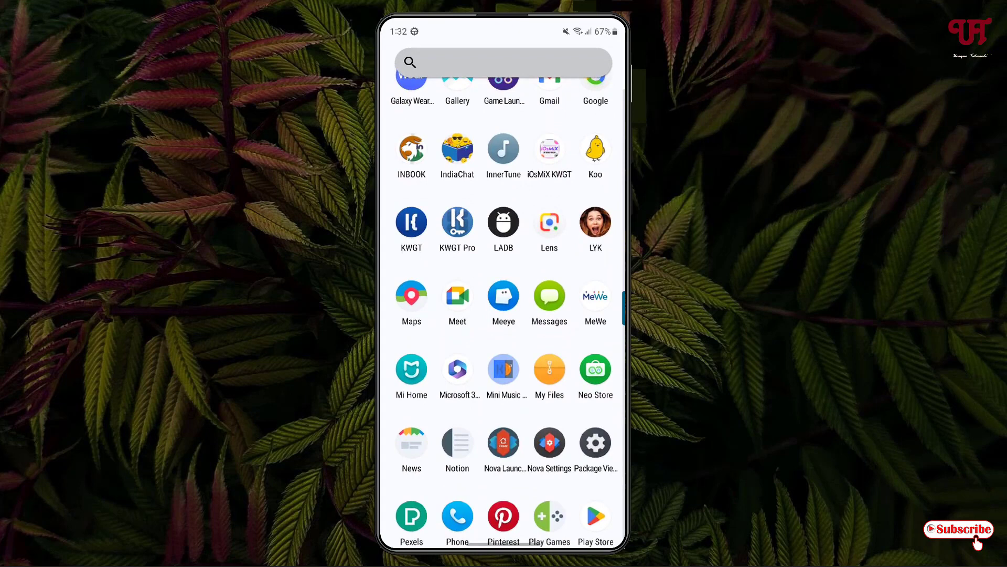
pyautogui.scroll(-3)
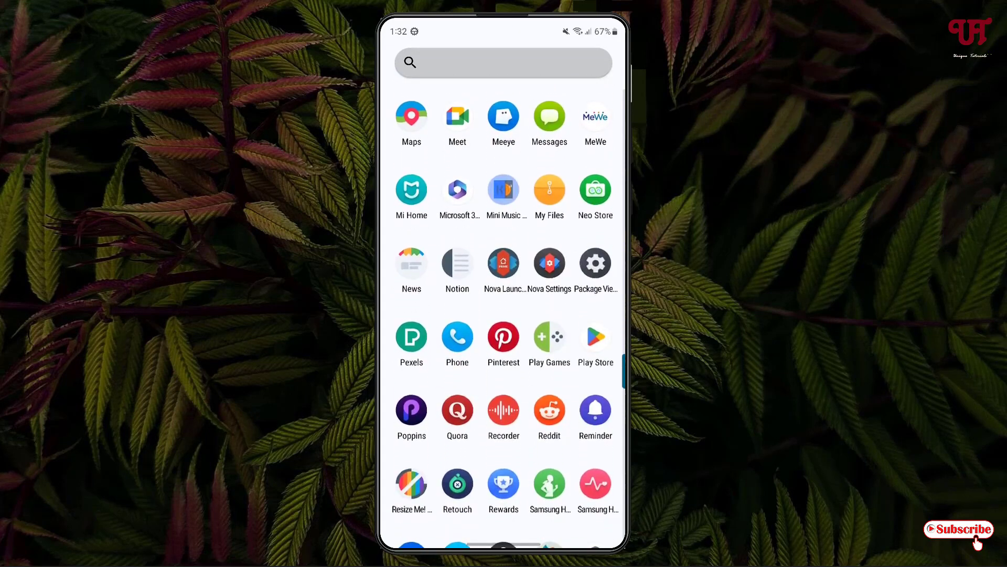
pyautogui.click(502, 62)
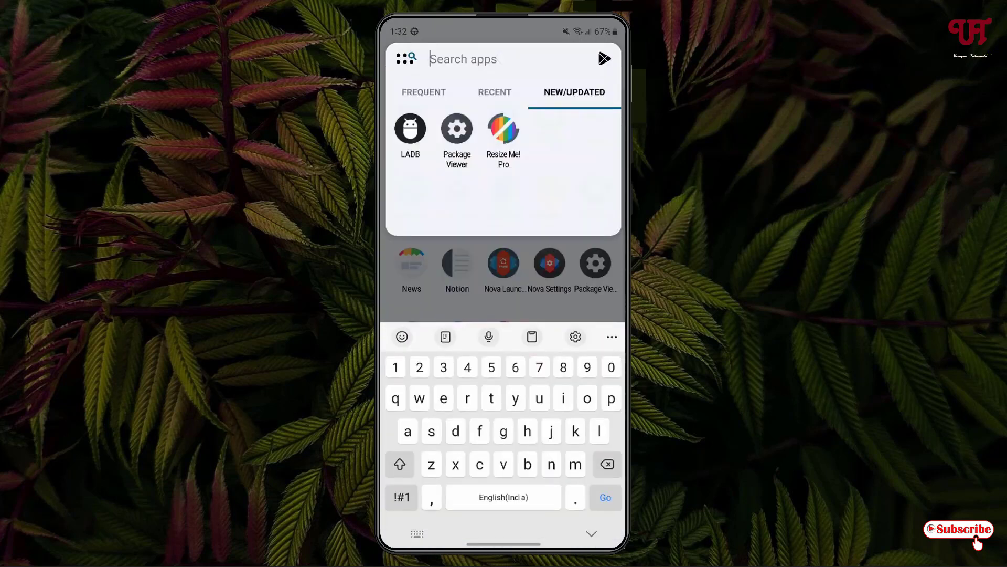
pyautogui.write('my')
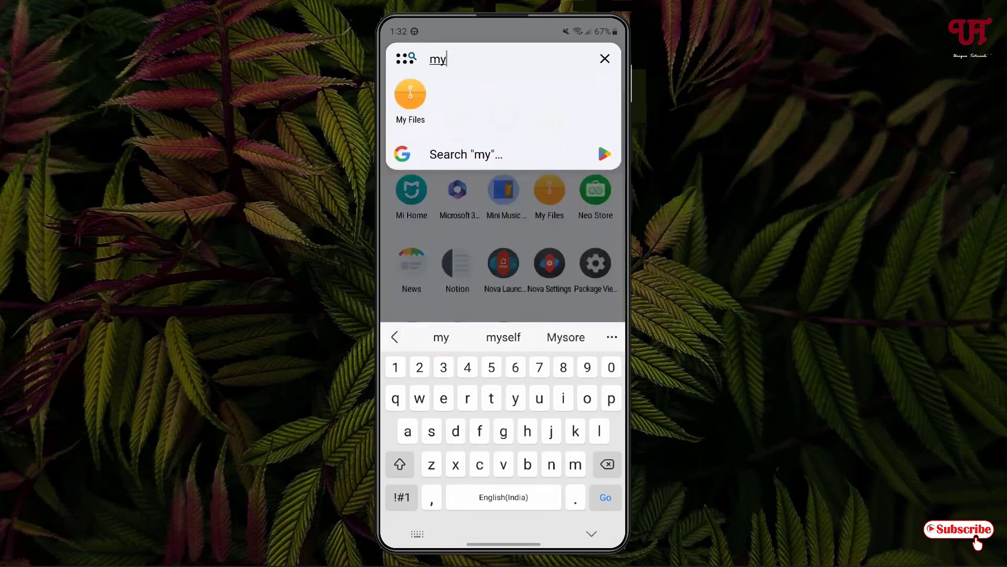